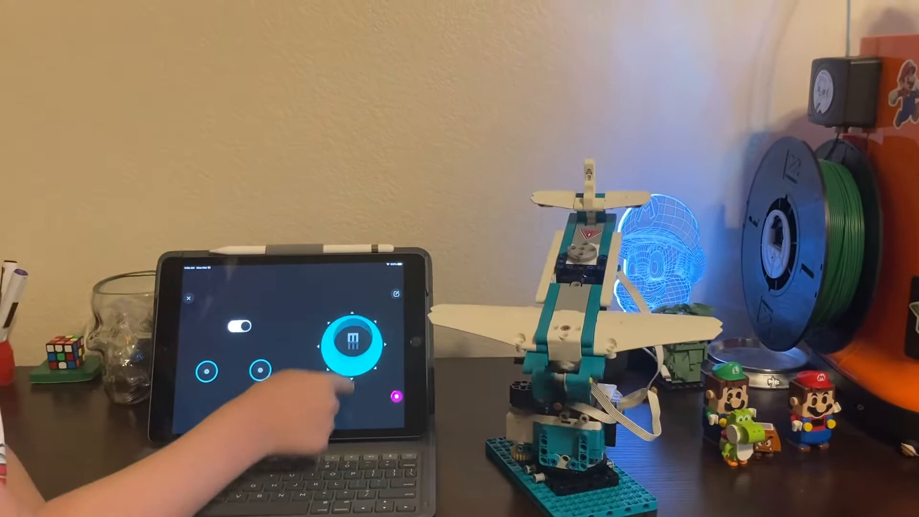
# - Steer the helicopter in a circle around its base with the joystick, then spin its rotor with the motor buttons
pyautogui.click(350, 344)
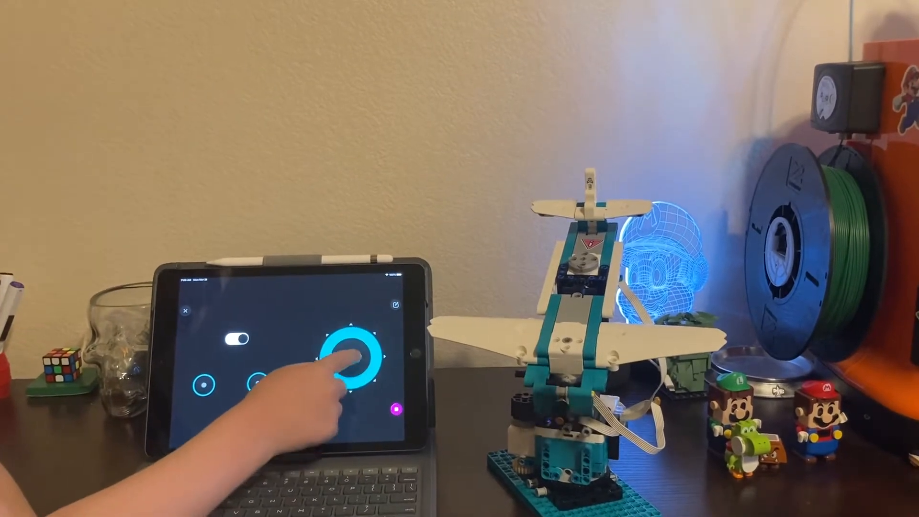
pyautogui.click(357, 355)
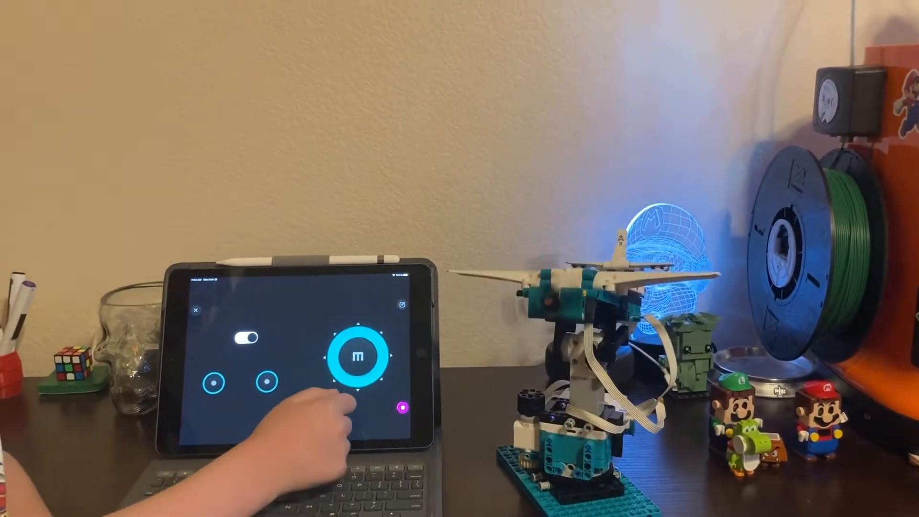
pyautogui.click(278, 382)
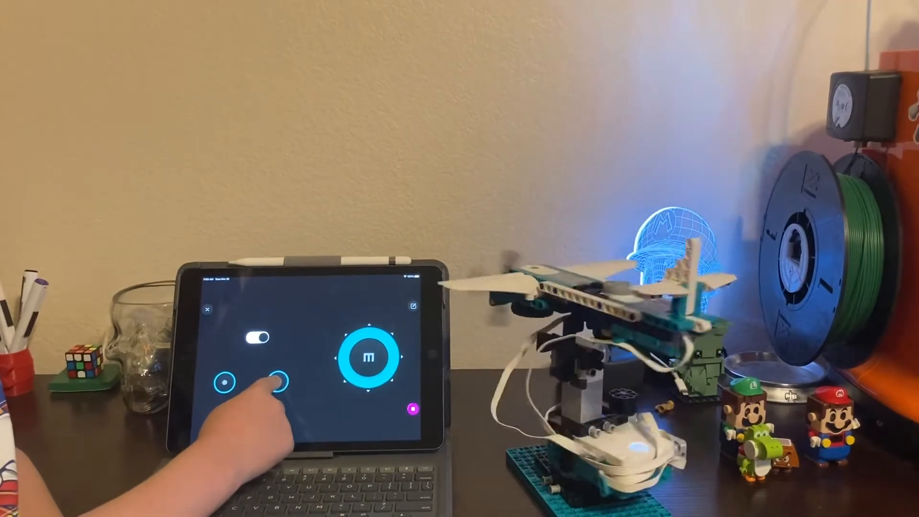
pyautogui.click(227, 377)
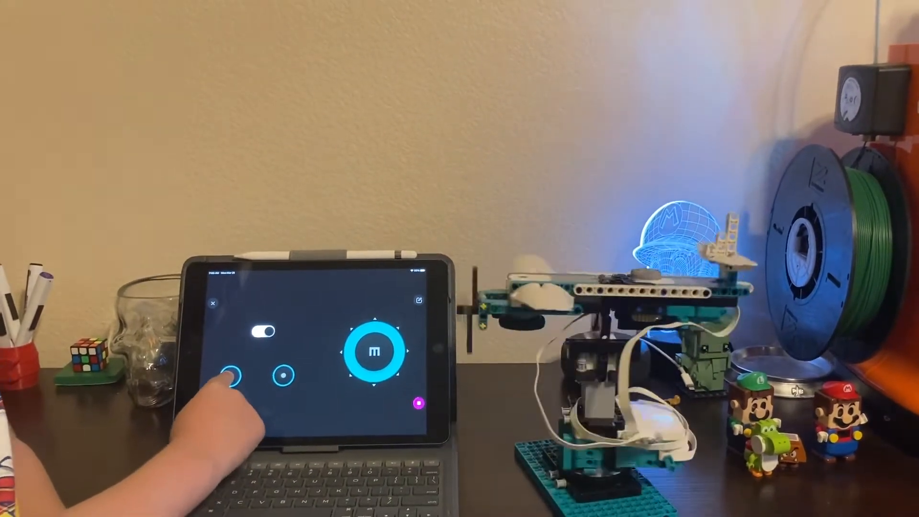
pyautogui.click(233, 378)
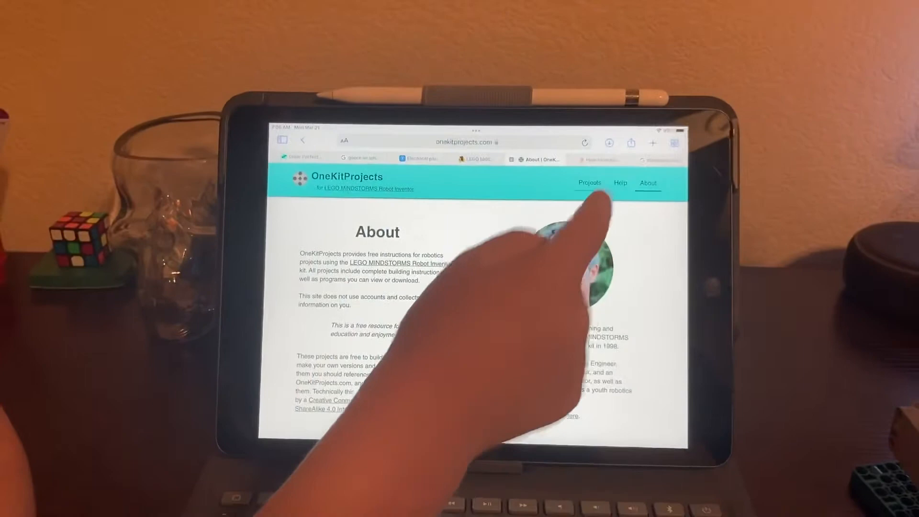
# - Show the Projects gallery and browse down to builds like Twin Cars, Compass, Door Alarm and Oscillating Fan
pyautogui.click(588, 182)
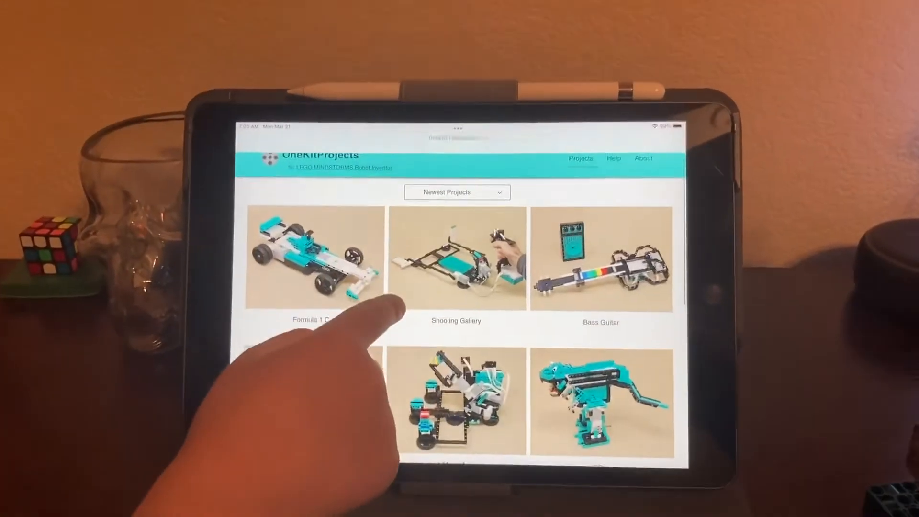
pyautogui.scroll(-3)
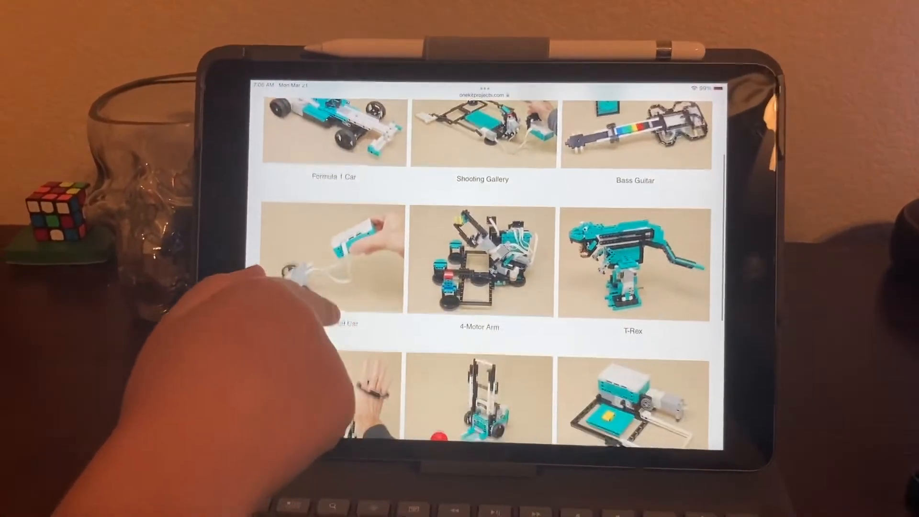
pyautogui.scroll(-3)
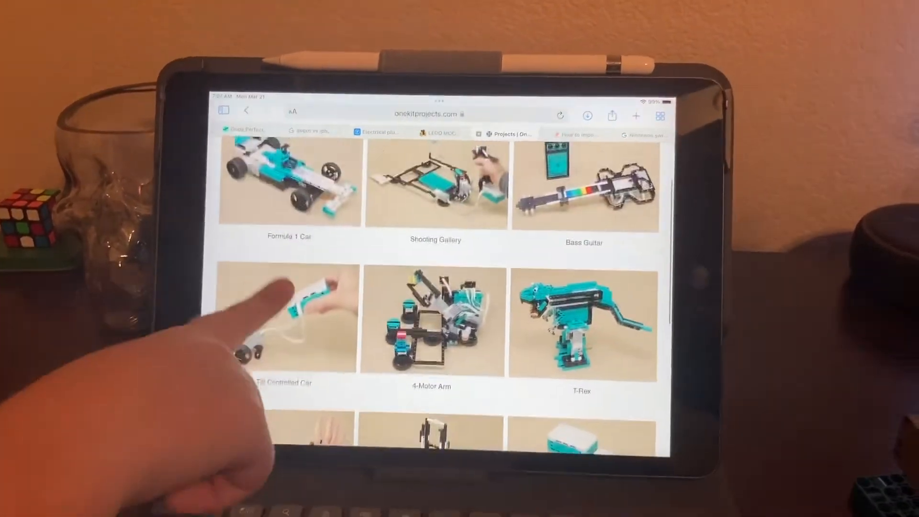
pyautogui.scroll(-3)
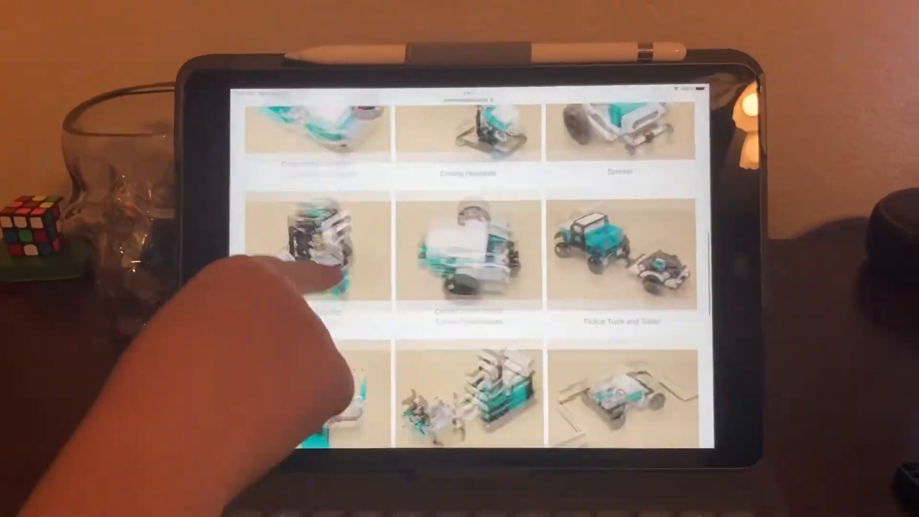
pyautogui.scroll(-3)
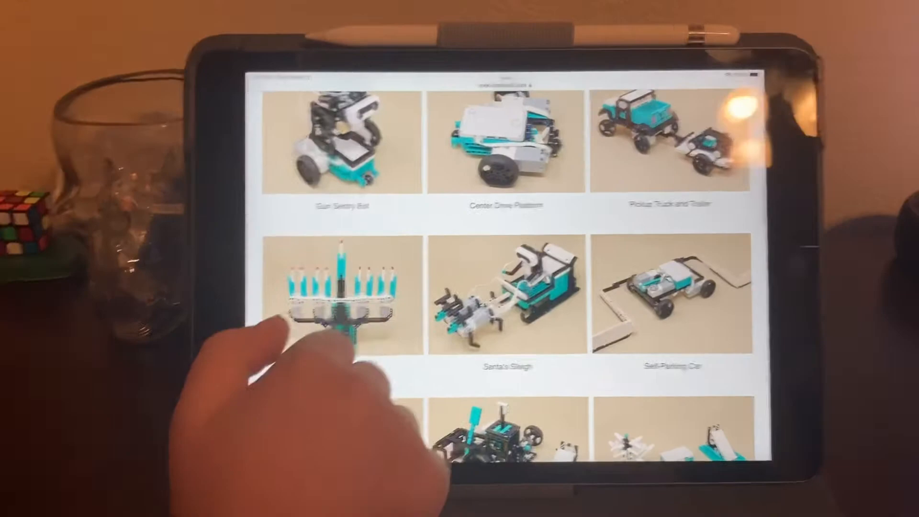
pyautogui.scroll(-3)
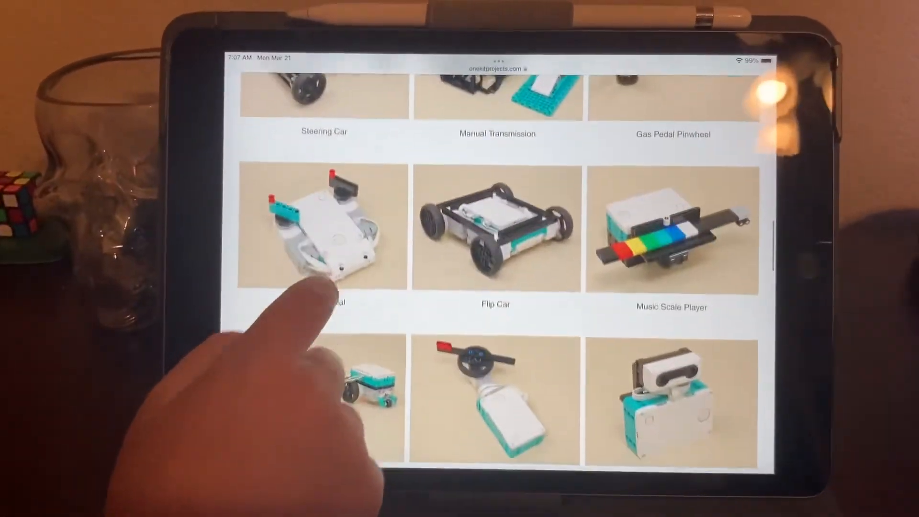
pyautogui.scroll(-3)
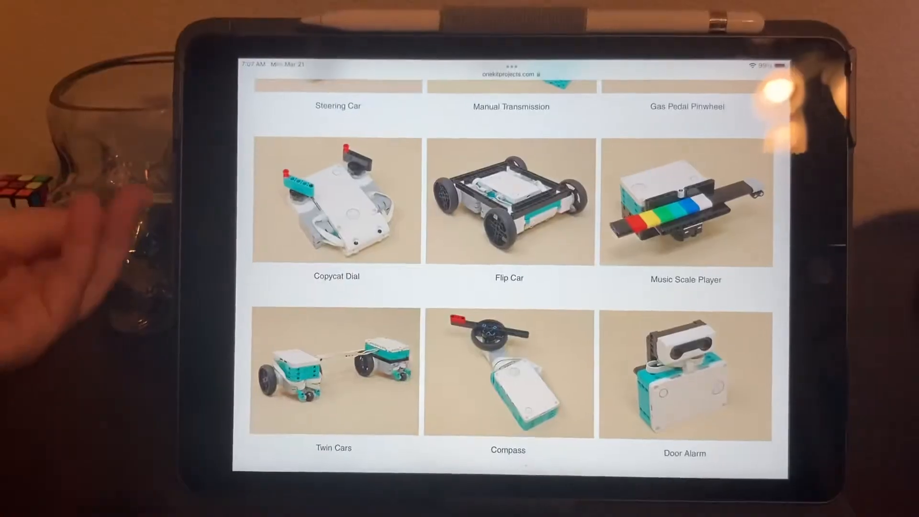
pyautogui.scroll(-3)
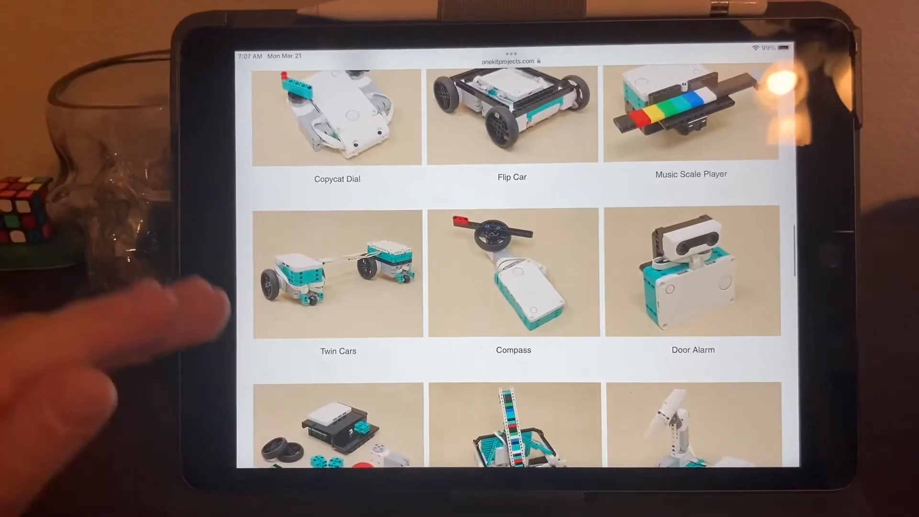
pyautogui.scroll(-3)
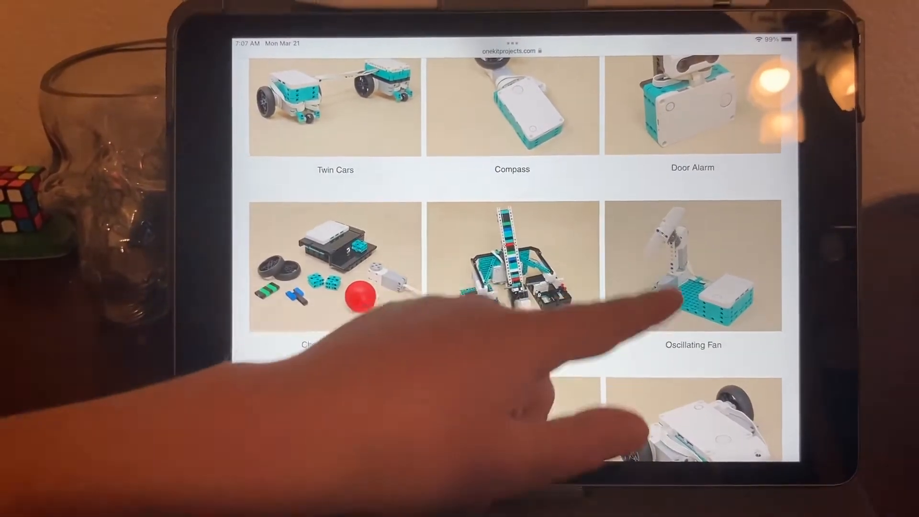
# - View the Oscillating Fan project and read down through its numbered building steps
pyautogui.click(692, 267)
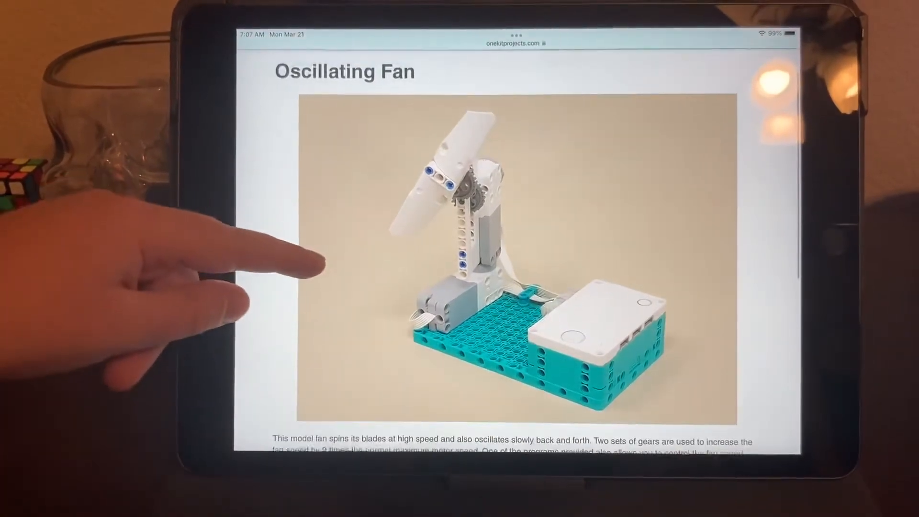
pyautogui.scroll(-3)
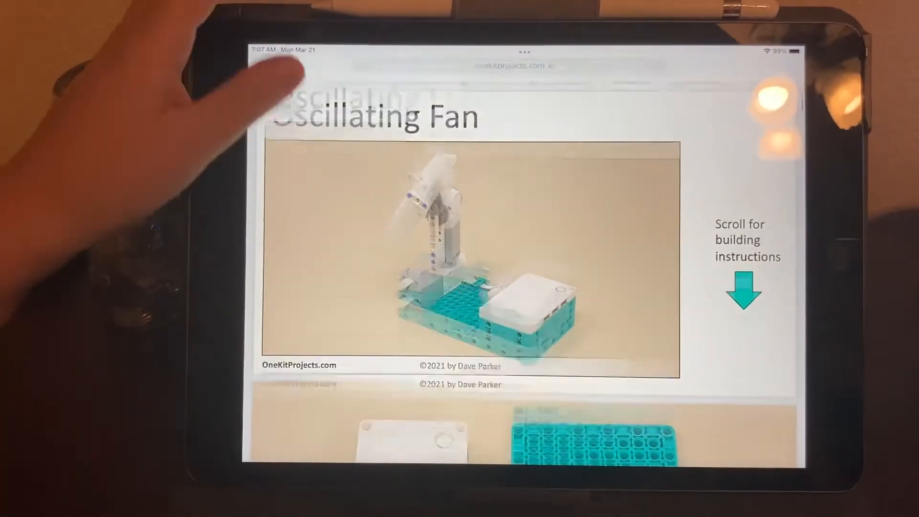
pyautogui.scroll(-3)
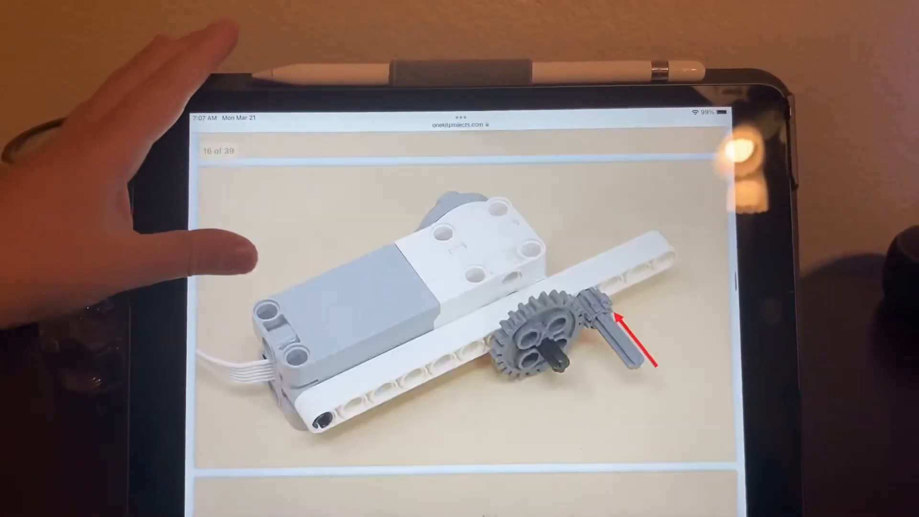
pyautogui.scroll(-3)
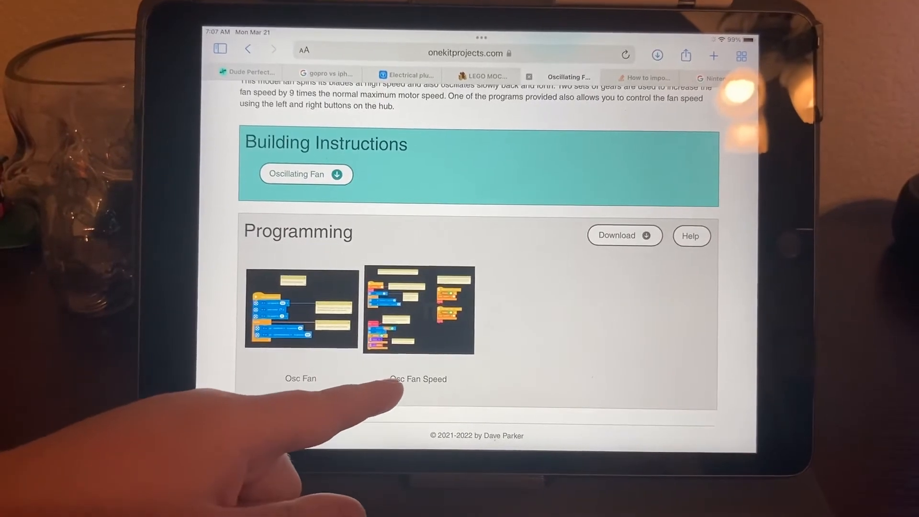
# - Continue down past the programming section to the gallery end showing Combination Lock Claw, Circling Helicopter and Sprinter
pyautogui.scroll(-3)
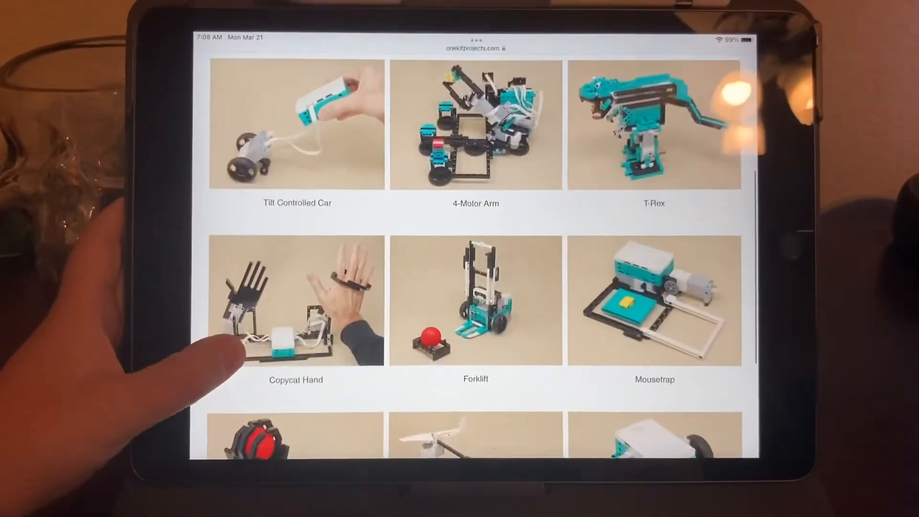
pyautogui.scroll(-3)
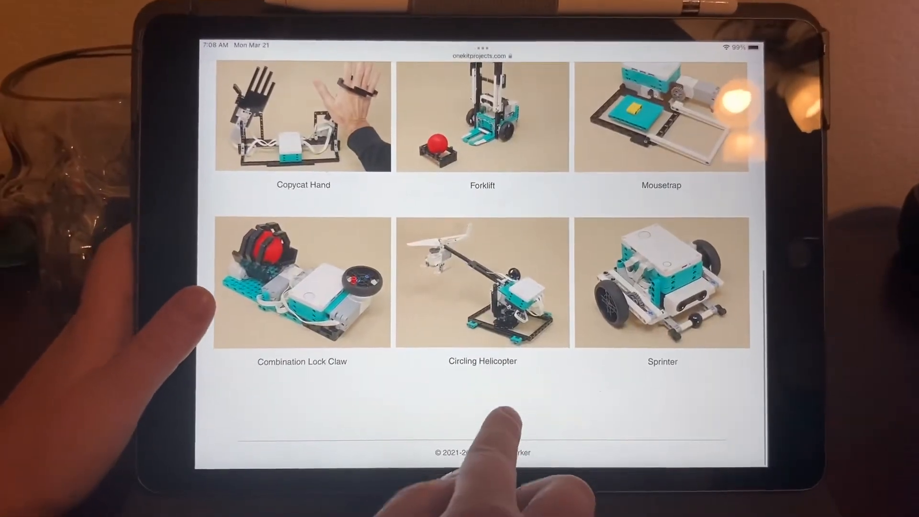